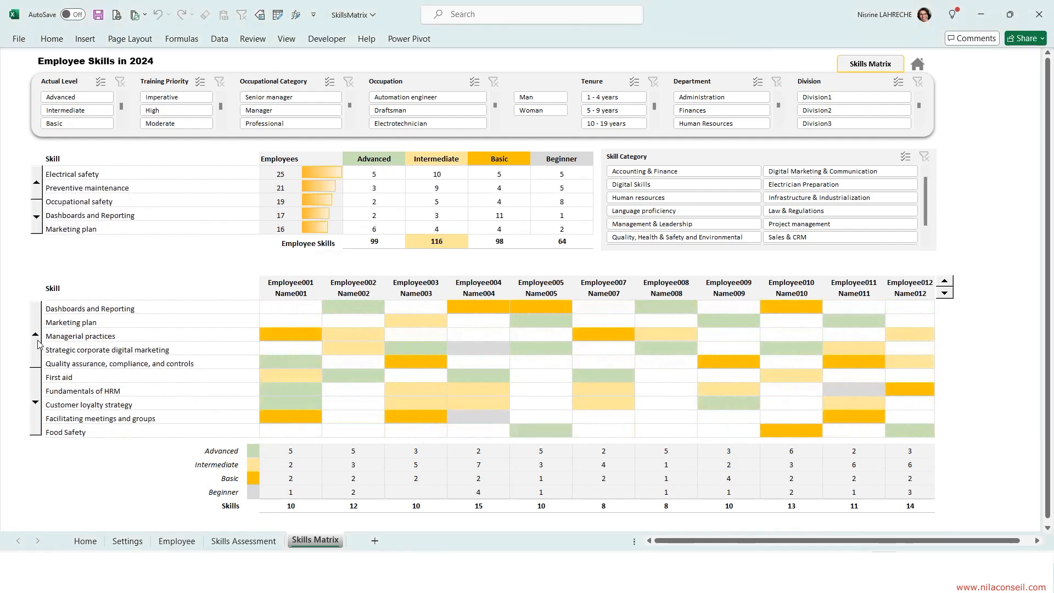
- Scroll the heat map back to Electrical safety, then filter the Skill Category slicer to Human resources and clear it
left_click(944, 282)
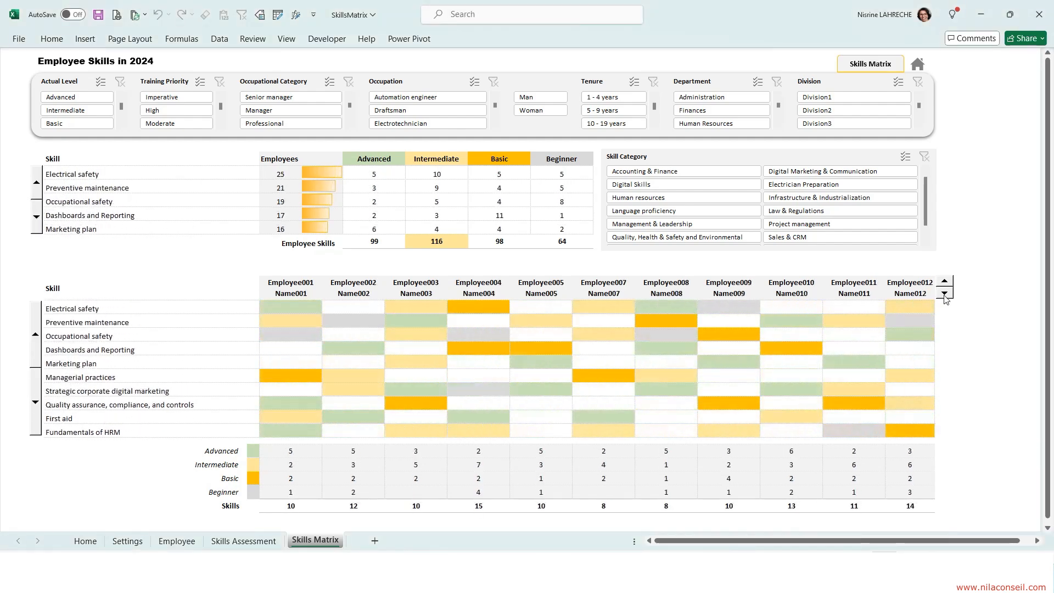
left_click(680, 197)
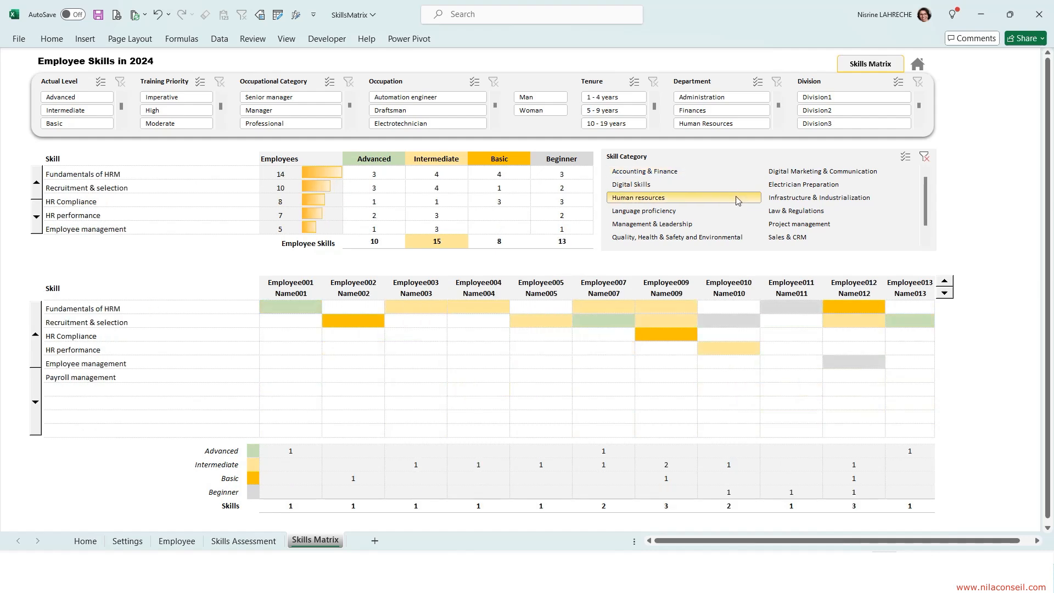
left_click(76, 123)
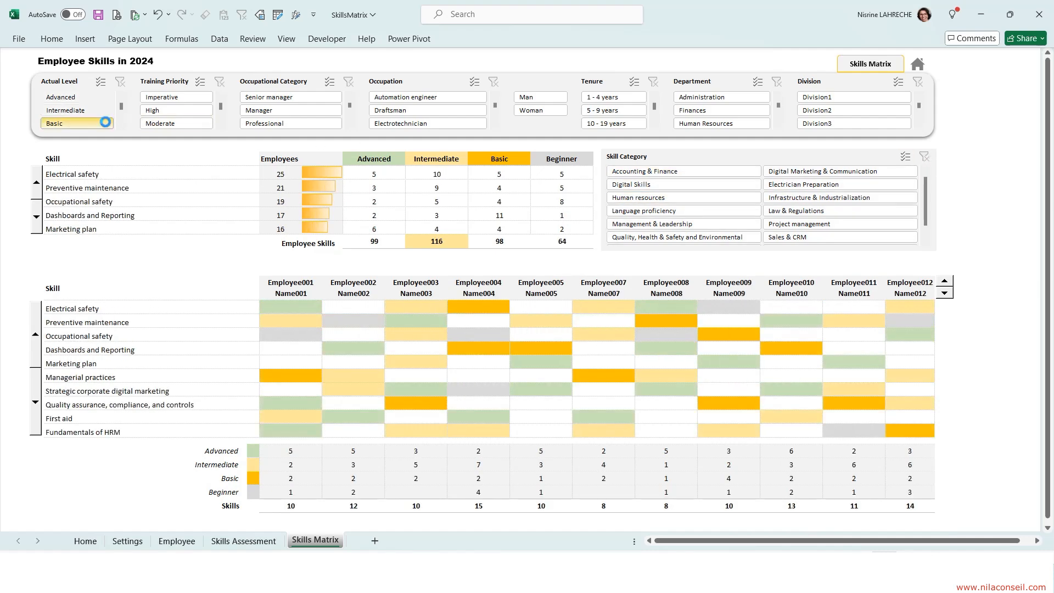
- Clear the remaining slicer filters so all employees and skills are shown
left_click(177, 96)
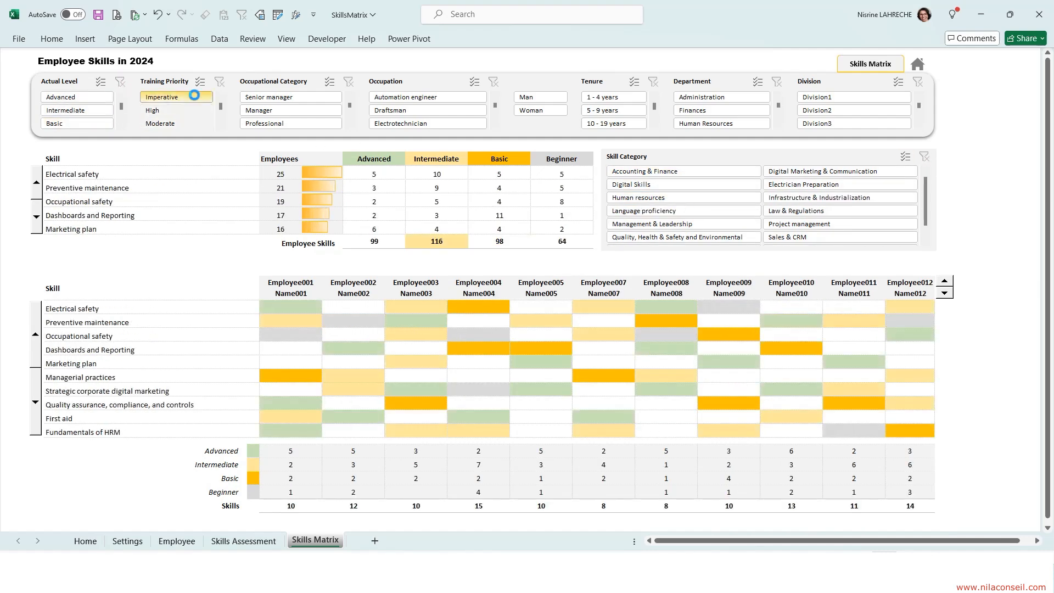
left_click(270, 97)
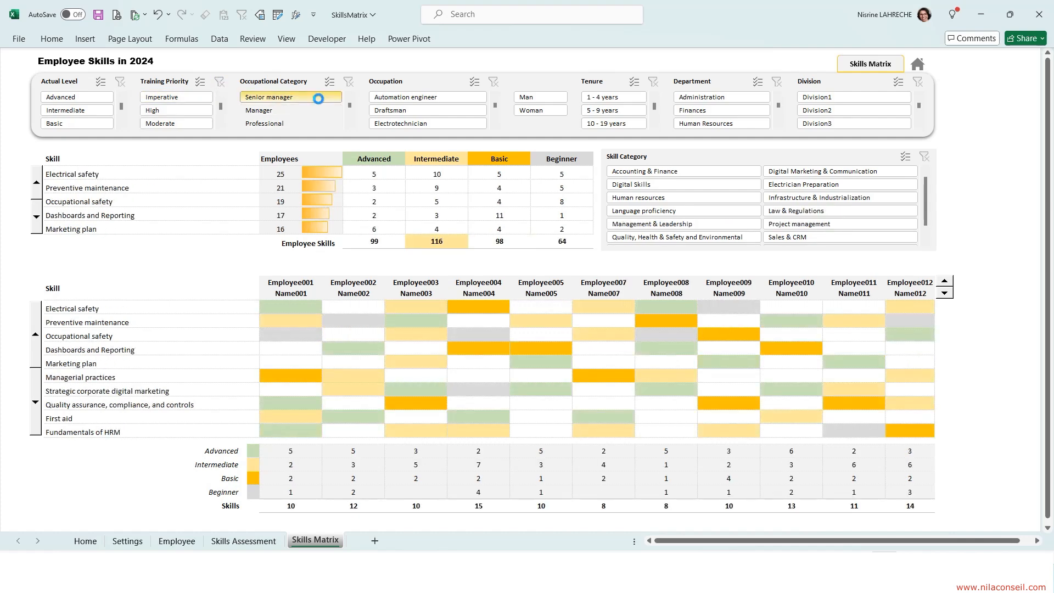
left_click(428, 96)
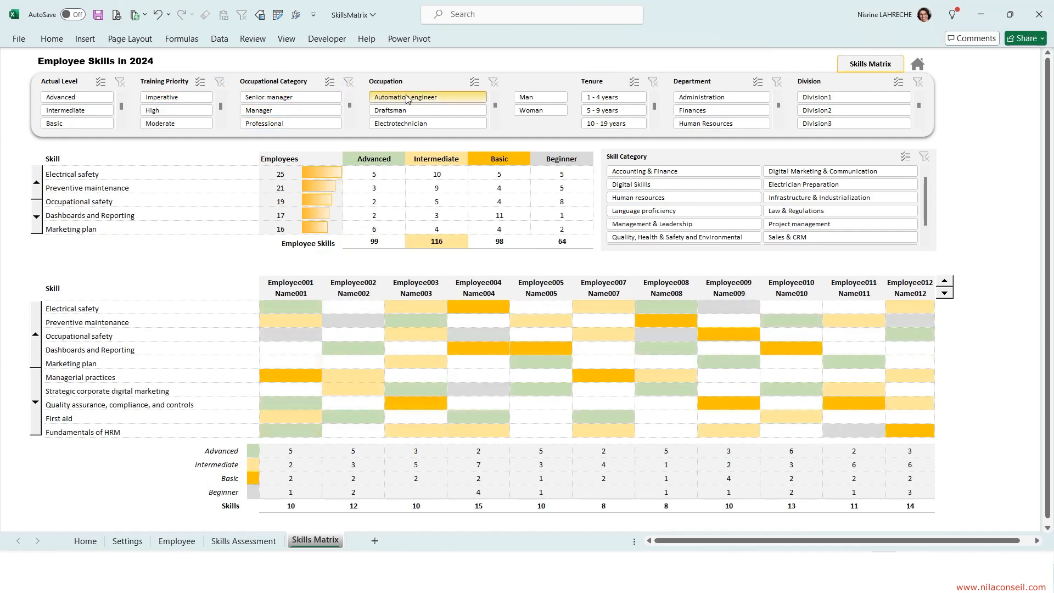
left_click(539, 110)
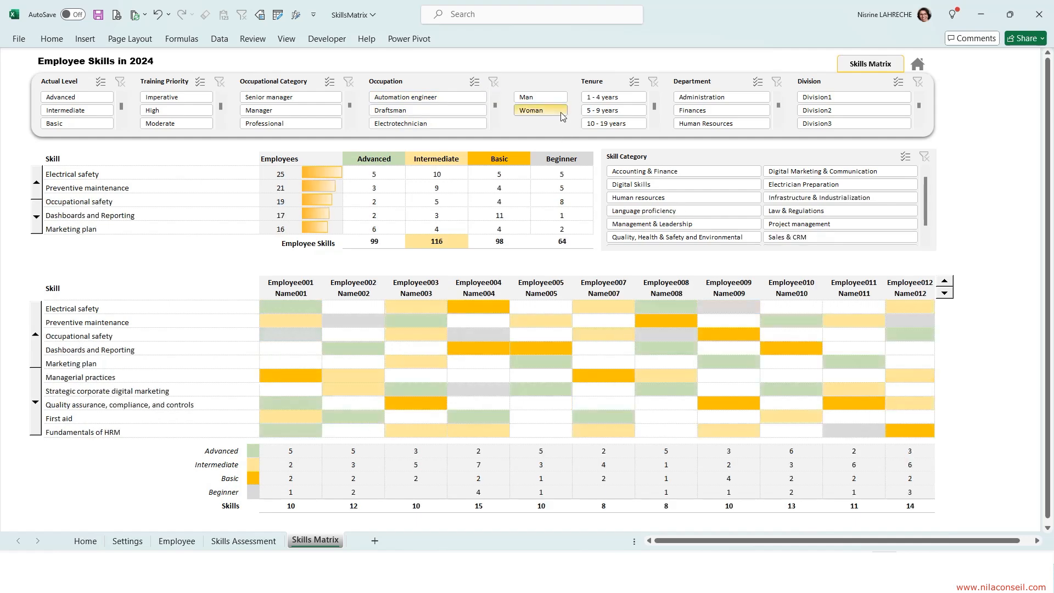
left_click(611, 96)
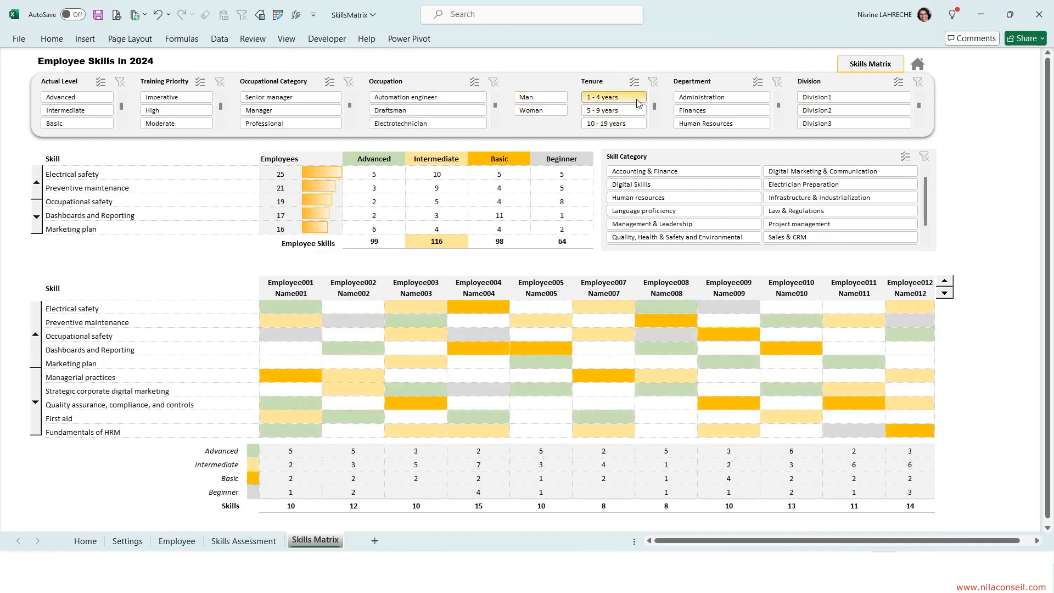
left_click(700, 97)
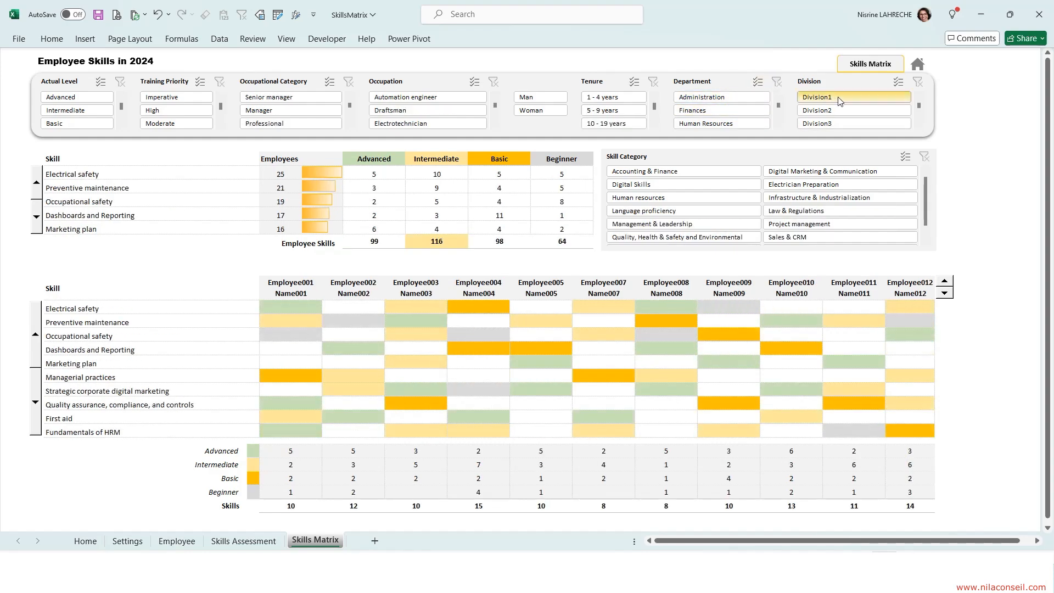
left_click(126, 540)
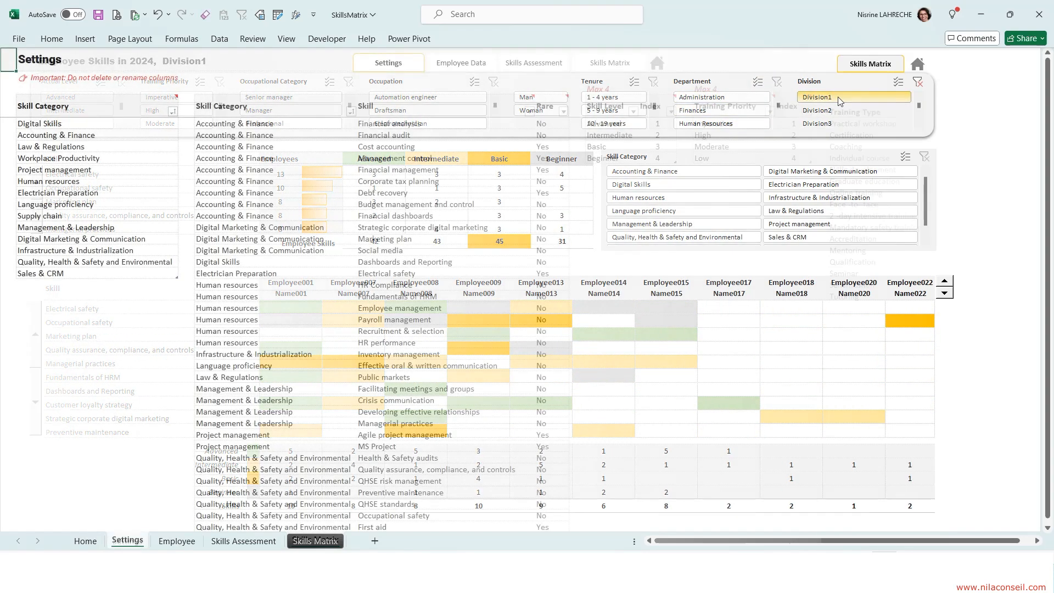
left_click(388, 62)
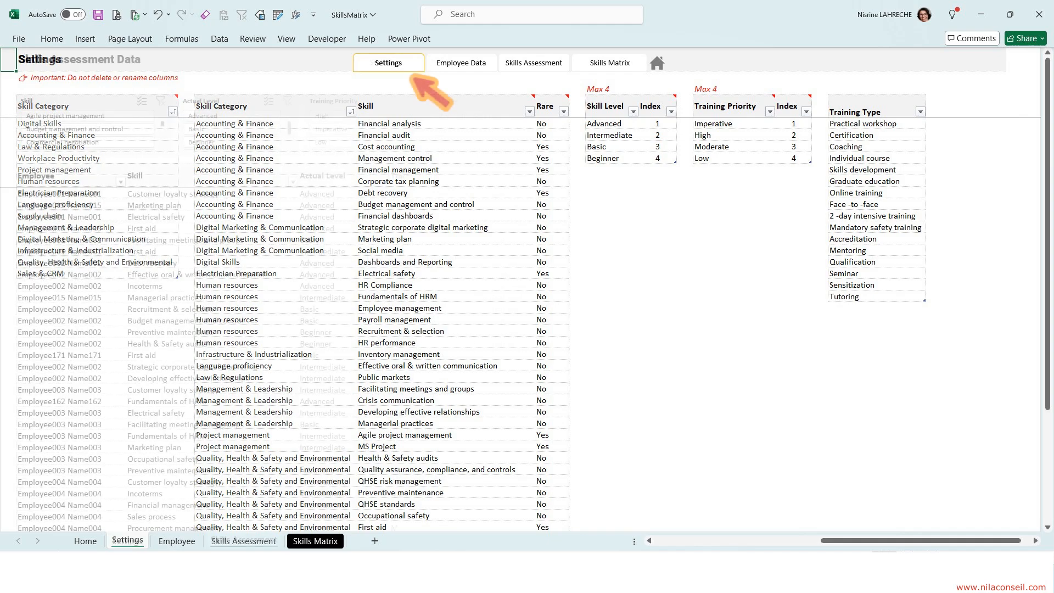
left_click(529, 62)
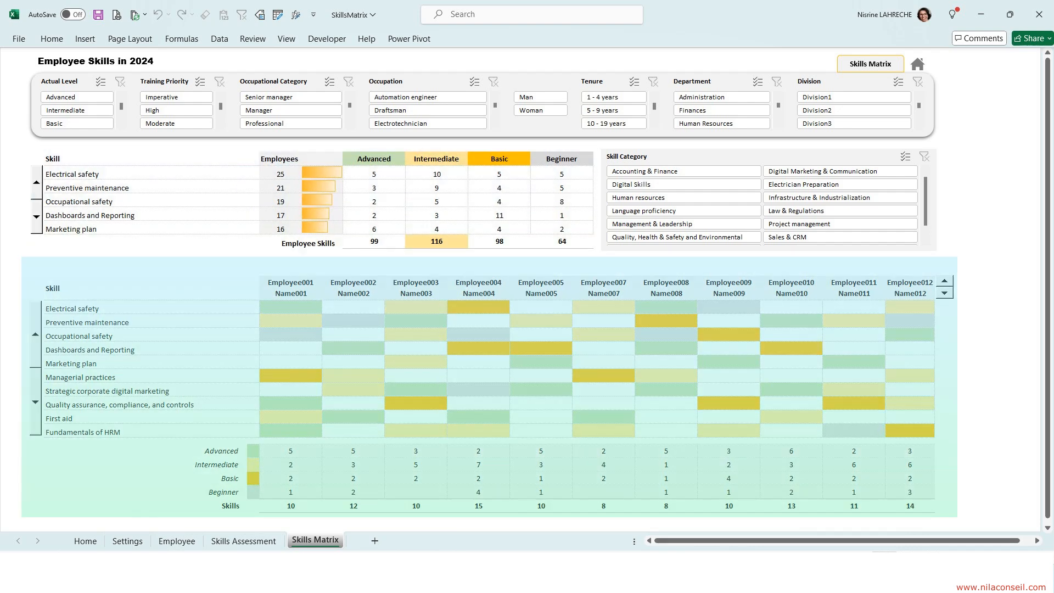
left_click(72, 173)
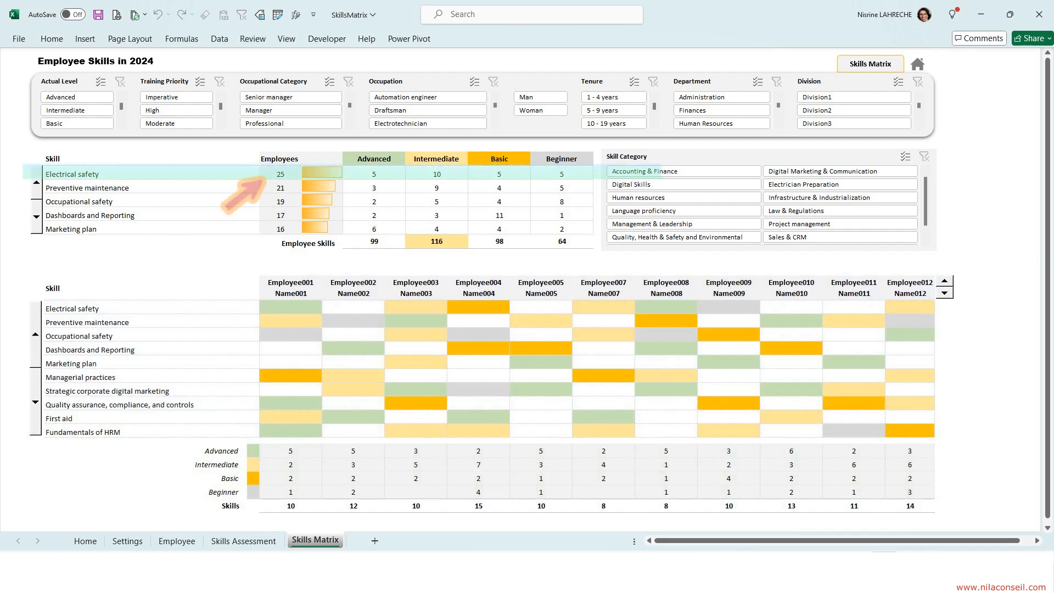